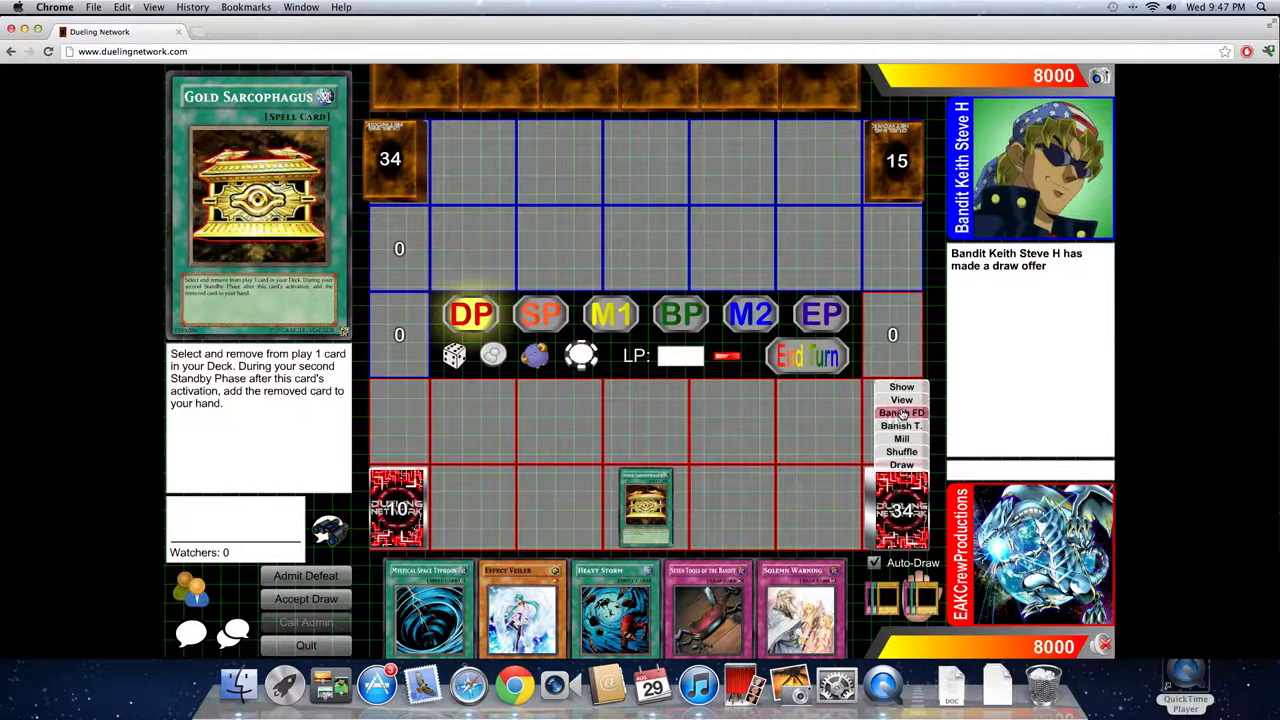
- View the list of cards remaining in the player's deck
left_click(900, 400)
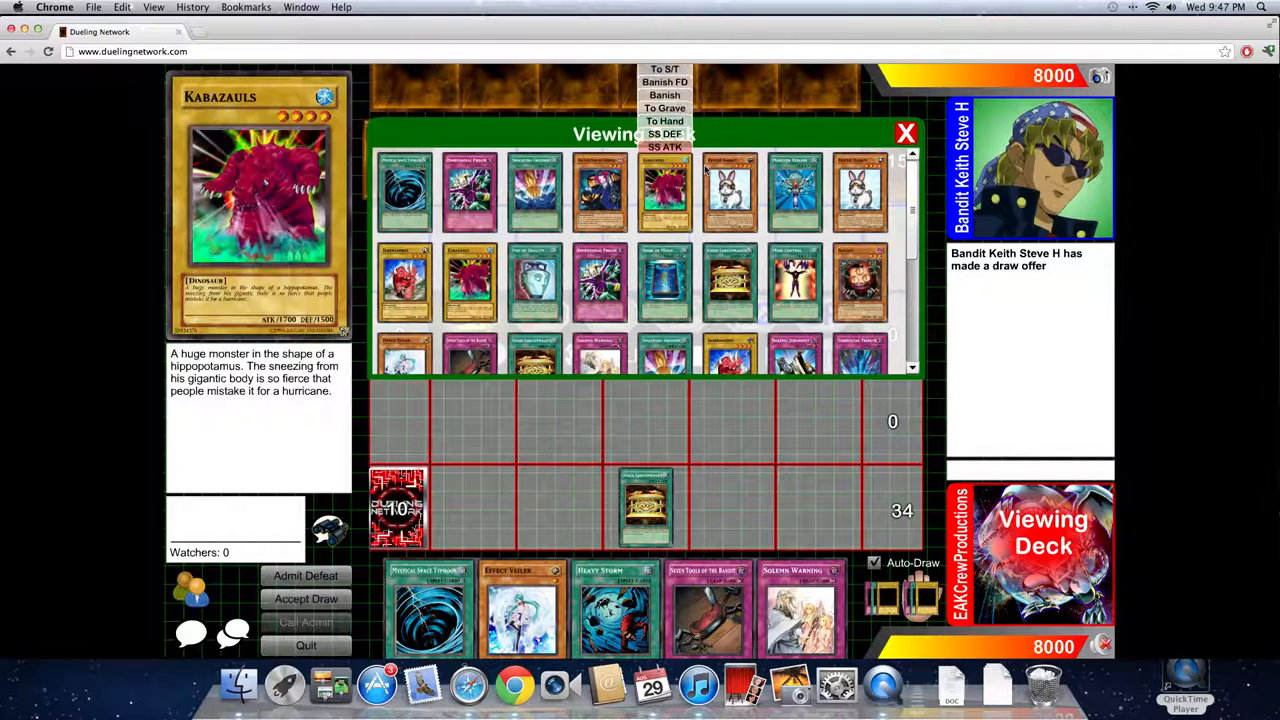
mouse_move(728, 190)
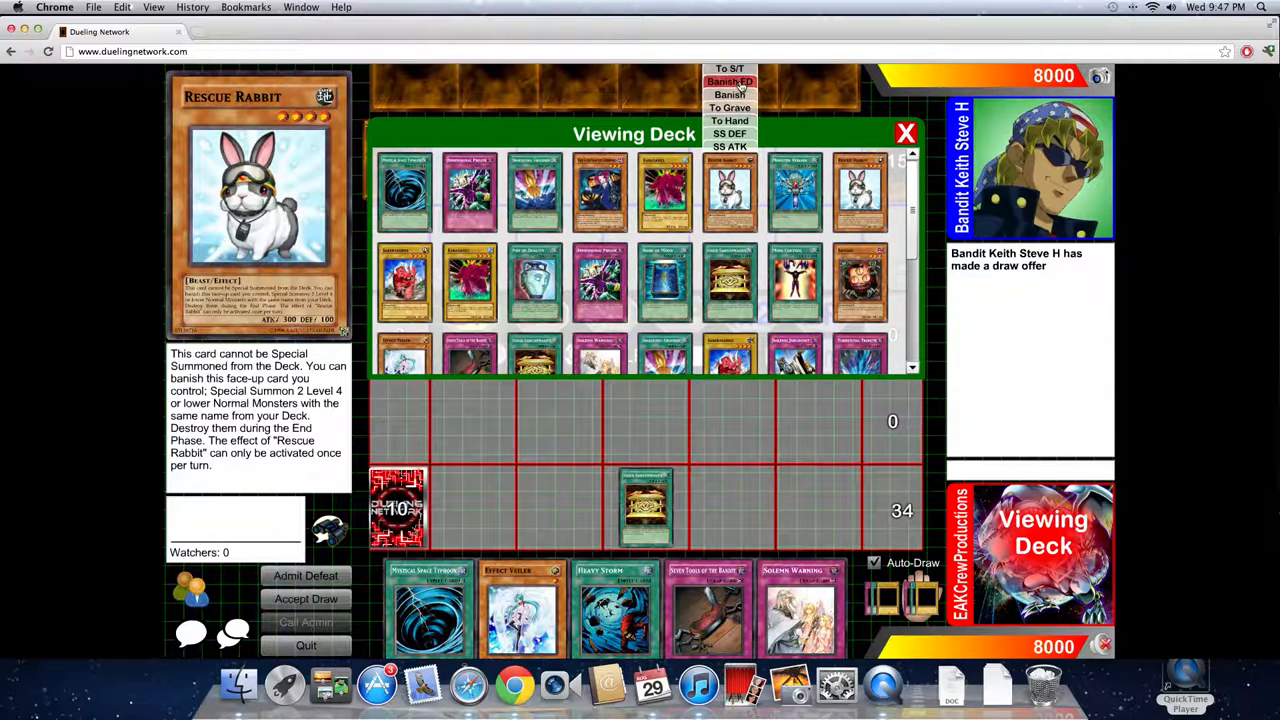
- Add Rescue Rabbit from the deck to the player's hand
left_click(904, 132)
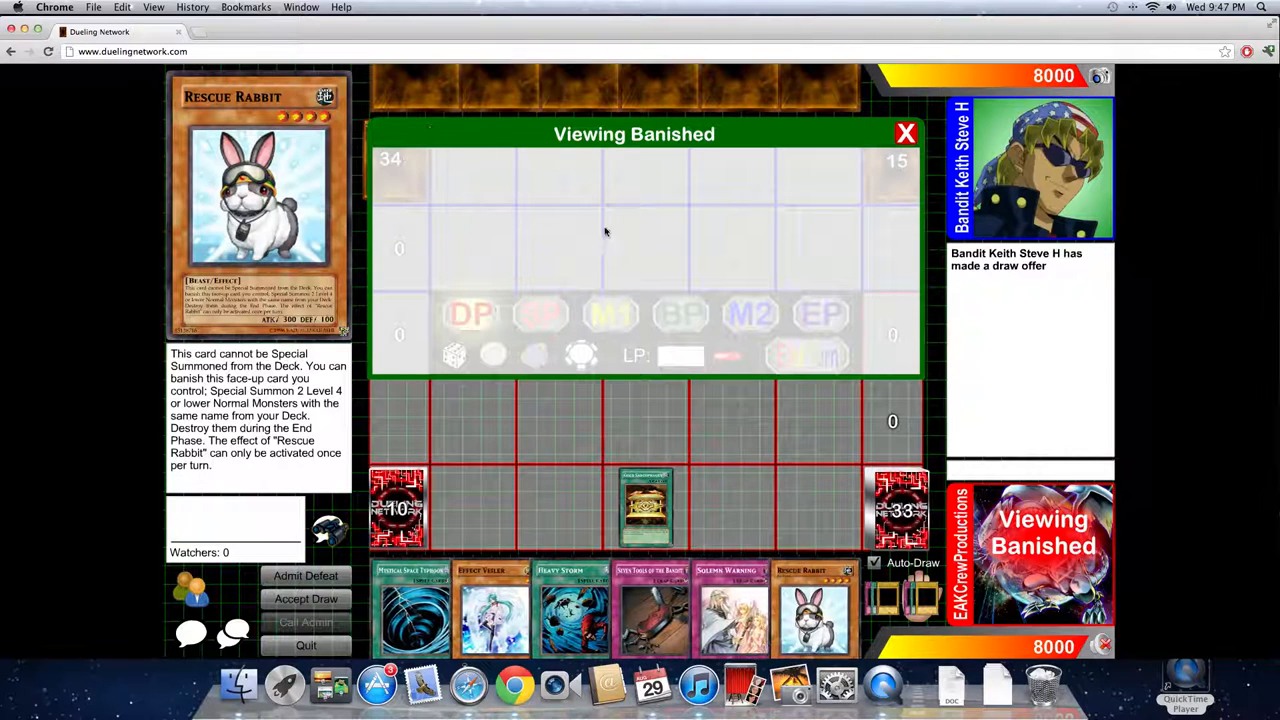
- Close the banished view, send Gold Sarcophagus to the graveyard and normal summon Rescue Rabbit
left_click(904, 132)
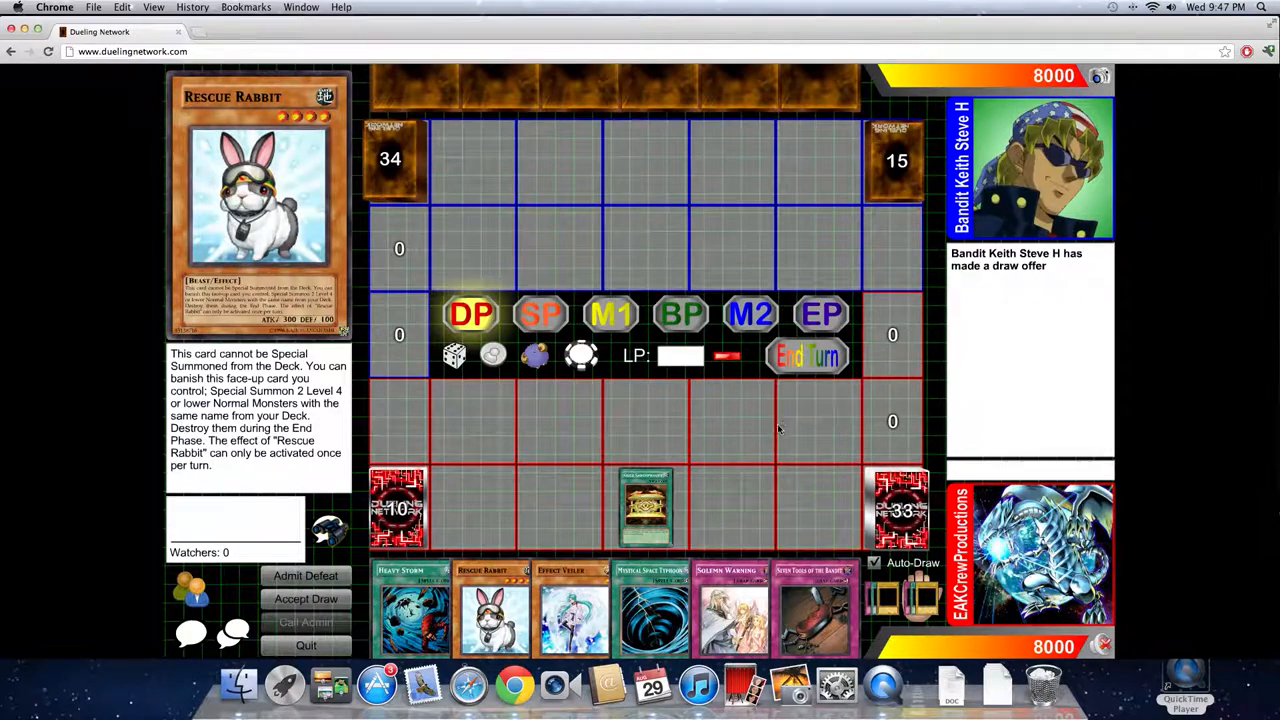
mouse_move(702, 442)
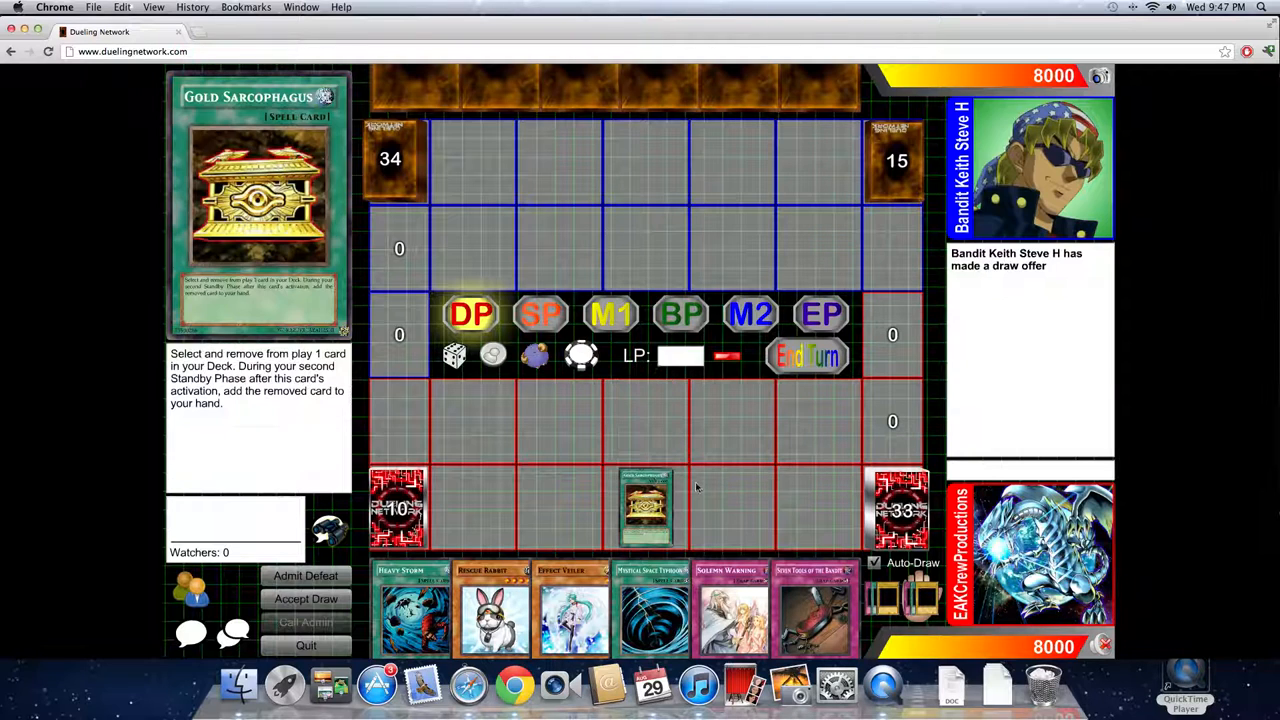
mouse_move(716, 496)
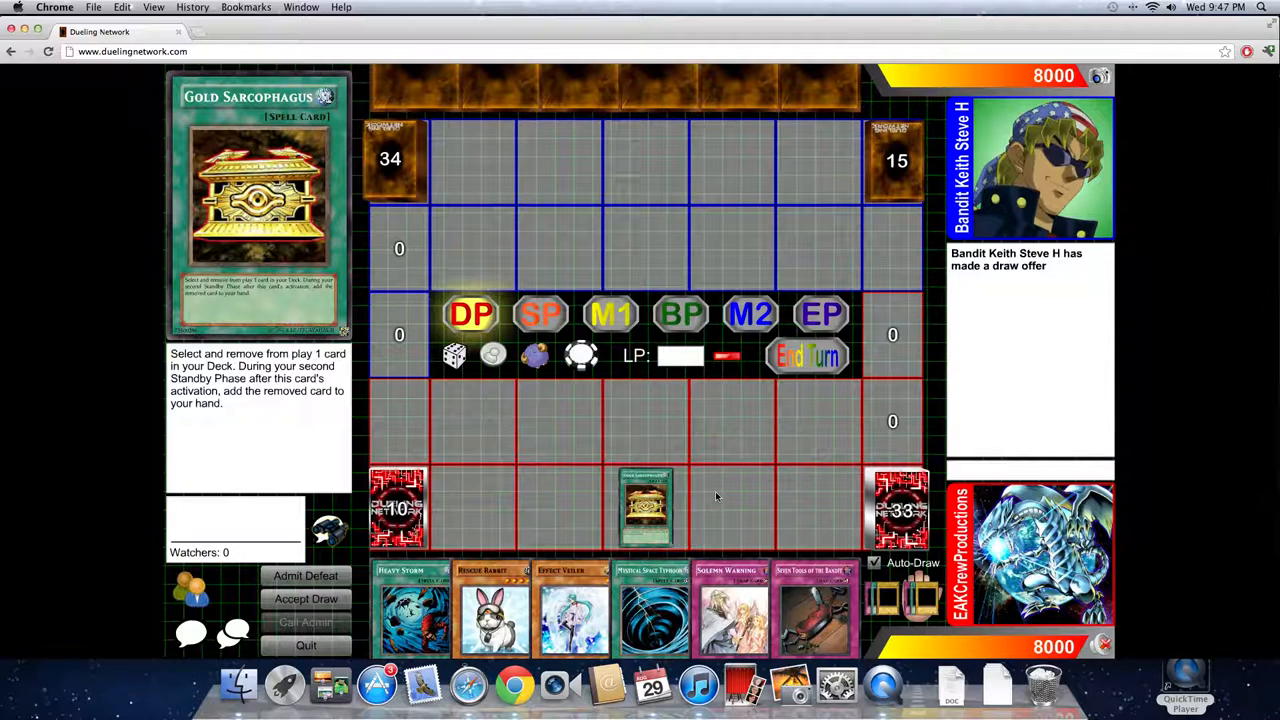
mouse_move(716, 502)
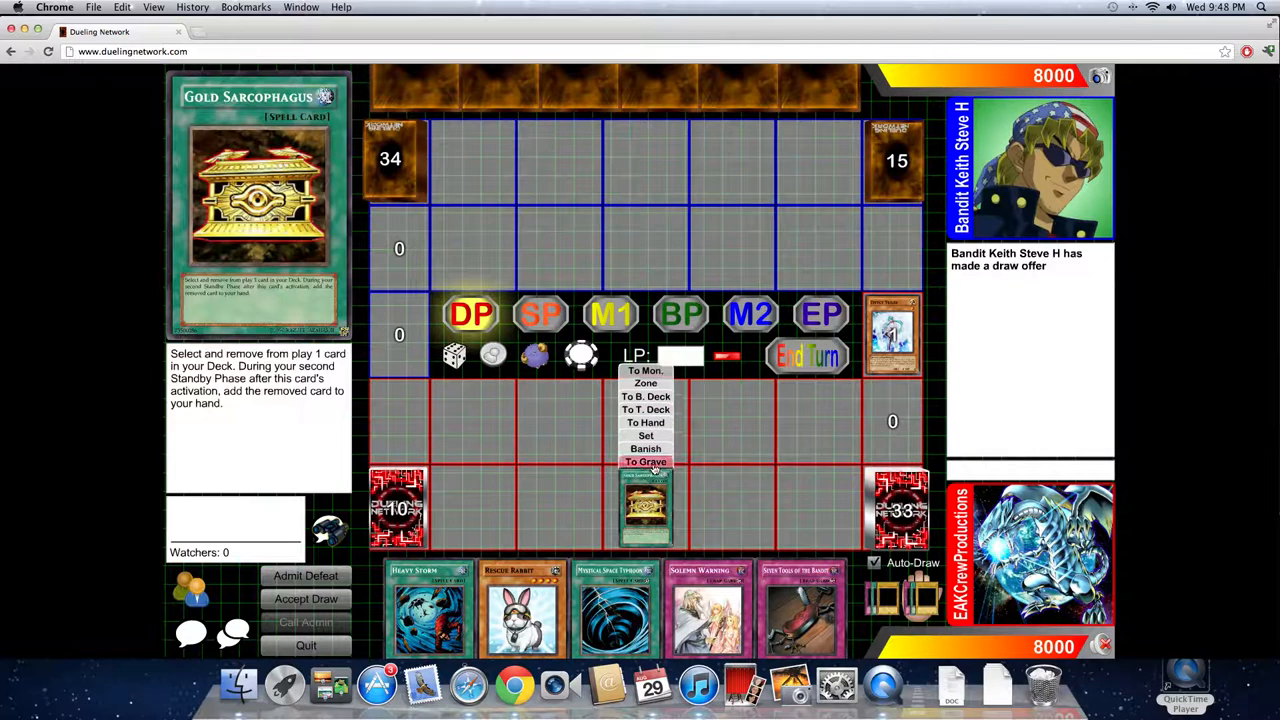
left_click(644, 460)
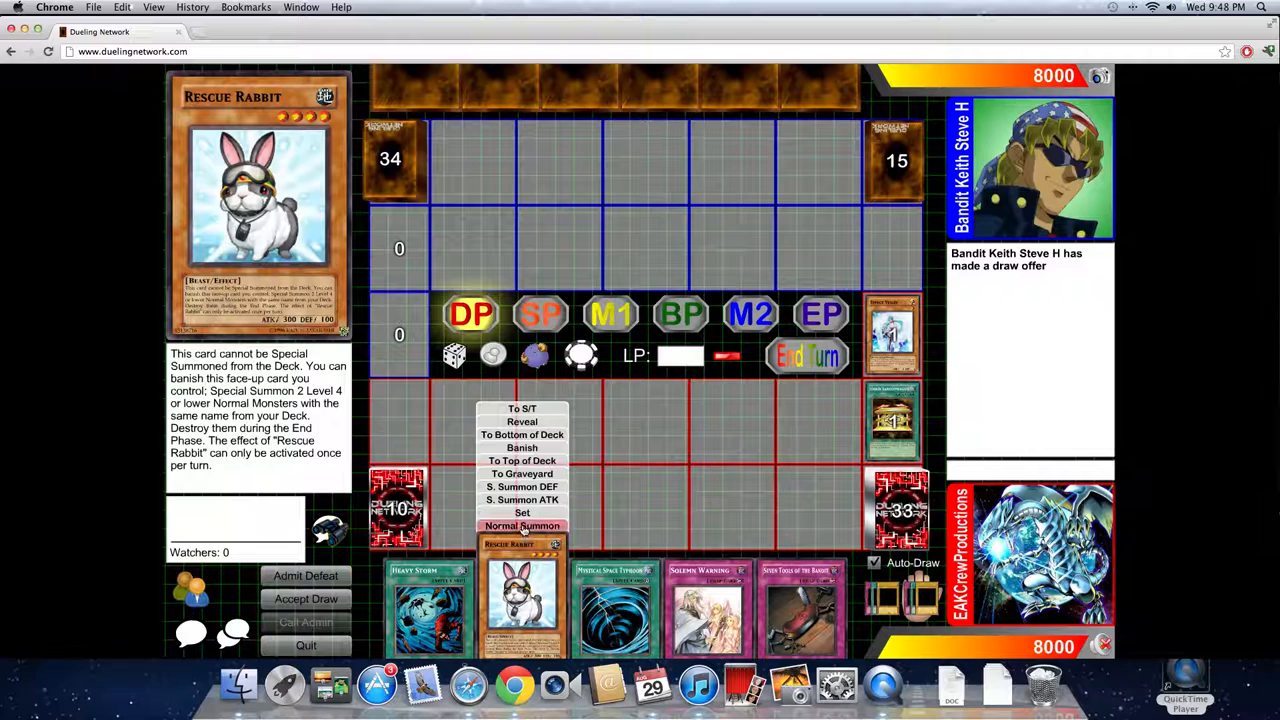
left_click(522, 526)
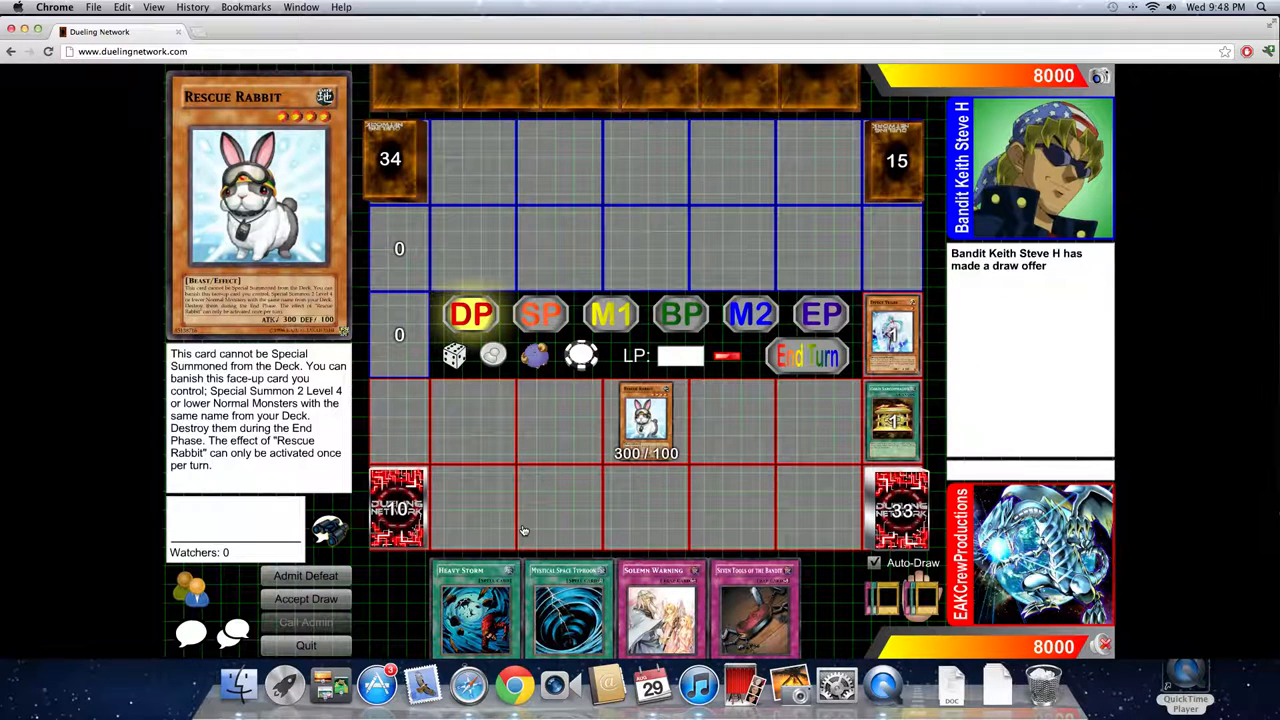